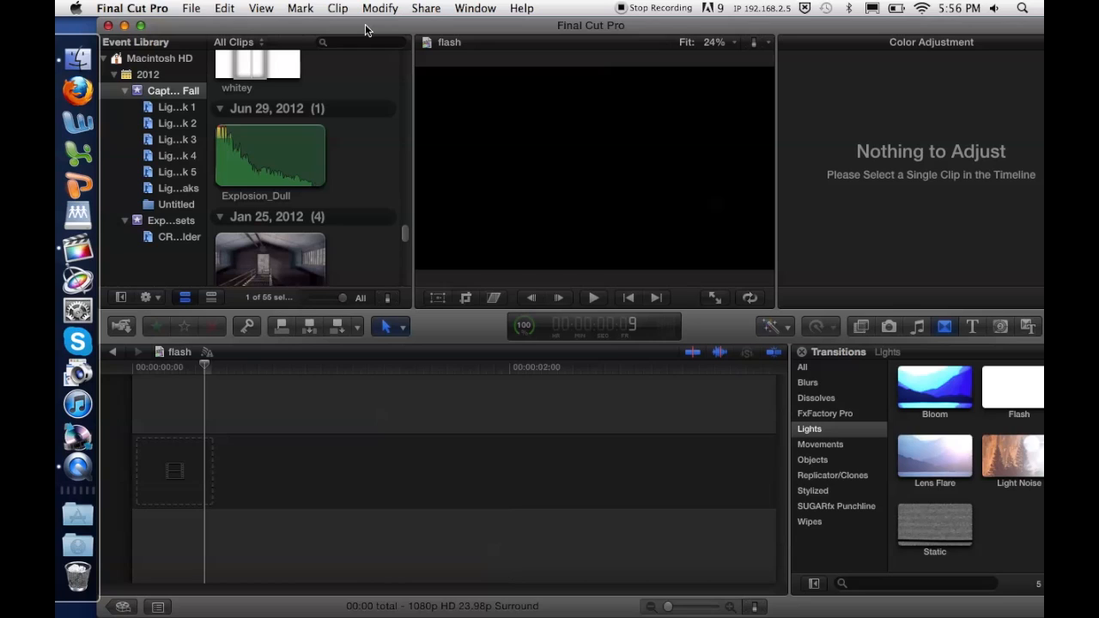
pyautogui.moveTo(983, 378)
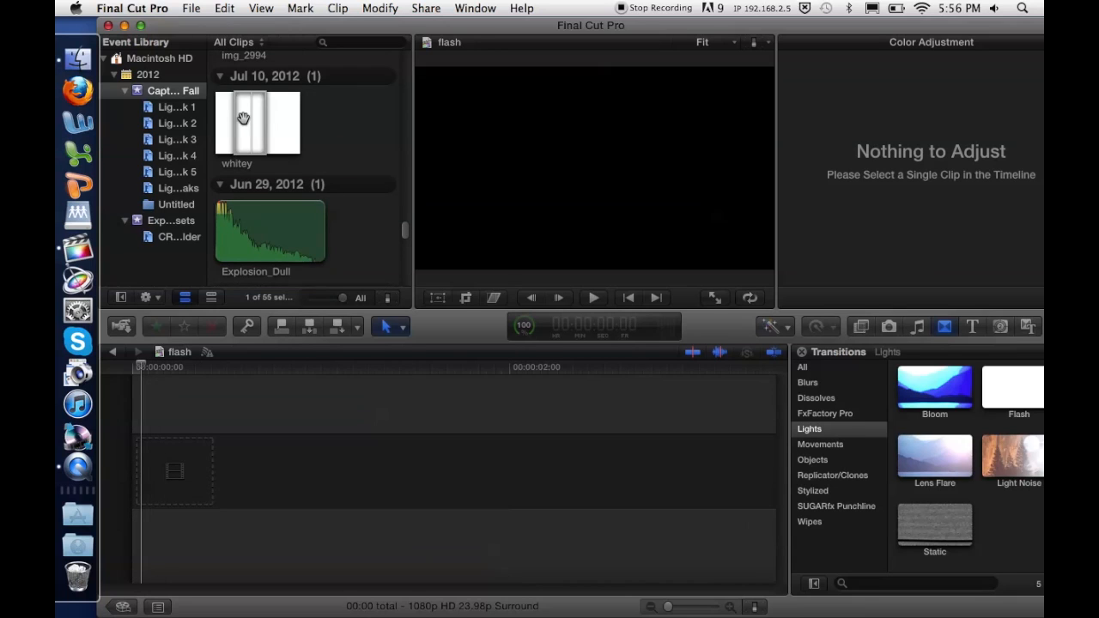
# - Add the whitey clip to the flash project, accept its video properties, and cut it to 18 frames
pyautogui.click(258, 123)
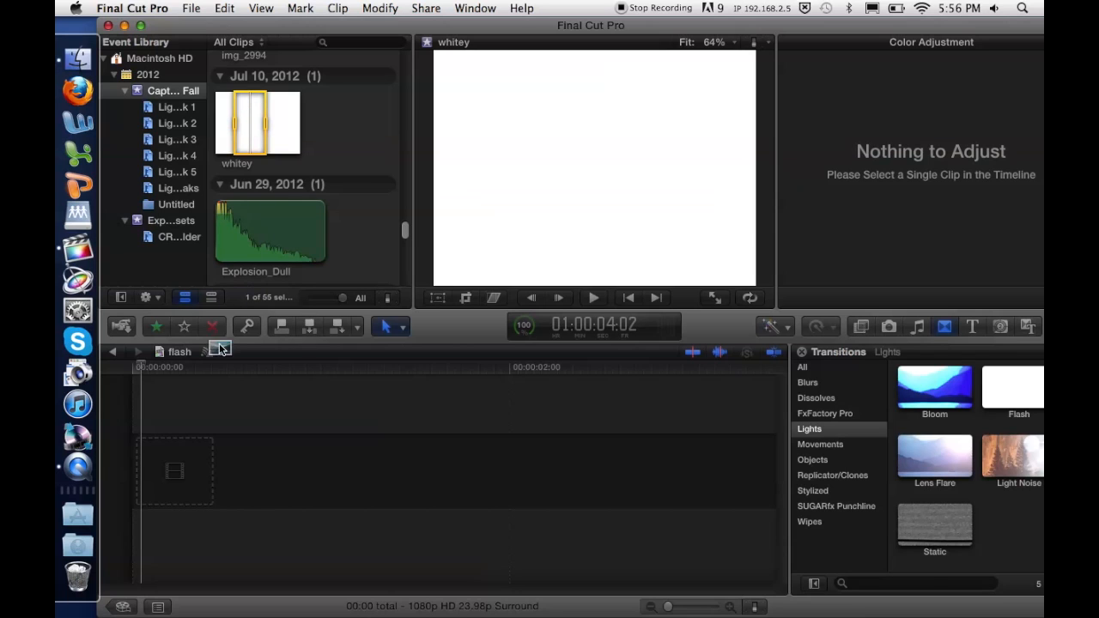
pyautogui.moveTo(257, 125); pyautogui.dragTo(455, 468)
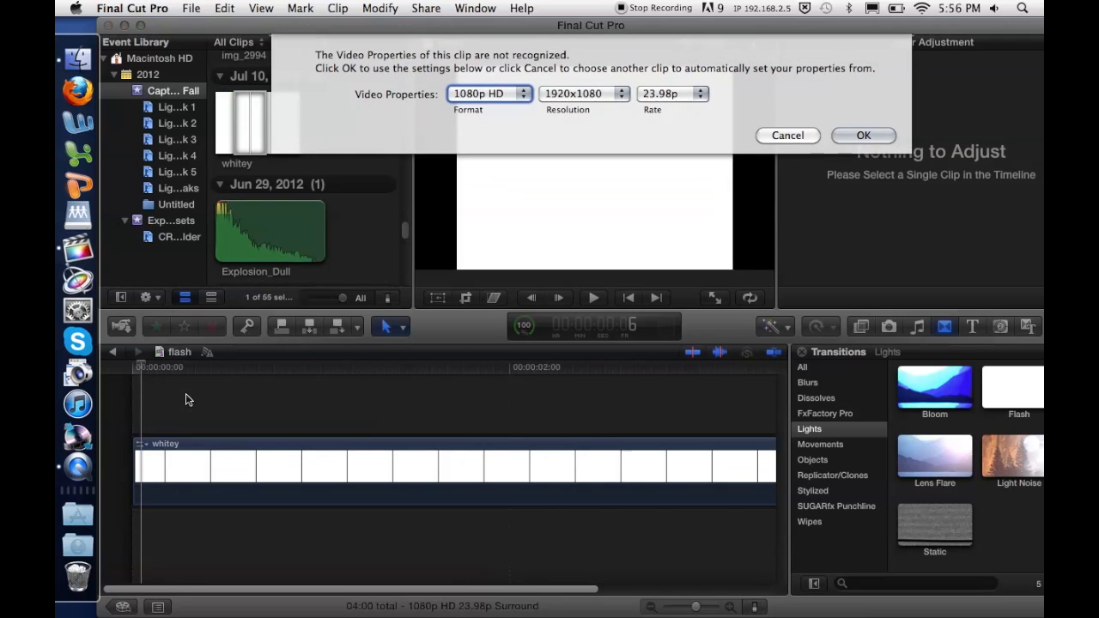
pyautogui.click(863, 135)
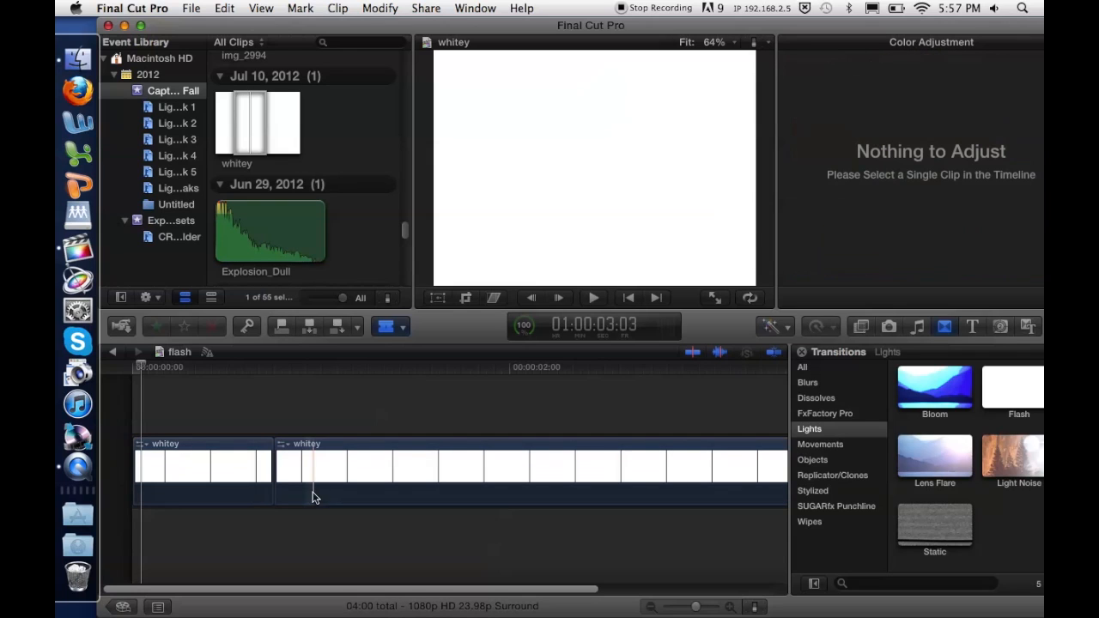
pyautogui.click(361, 468)
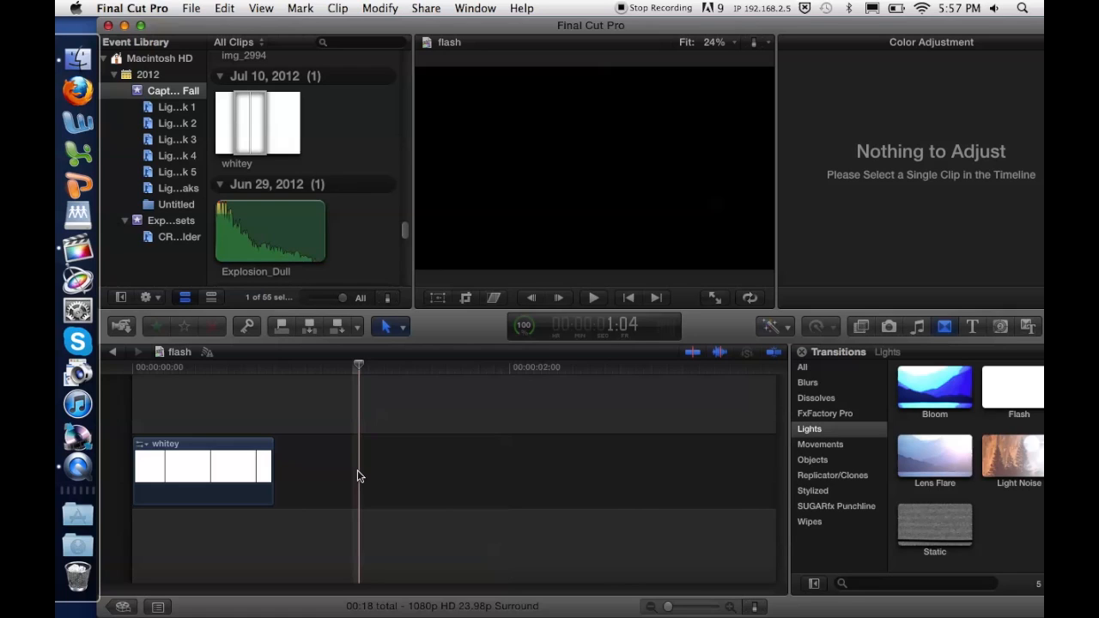
# - Give the 18-frame white clip a cross dissolve so it starts black before turning white
pyautogui.click(185, 464)
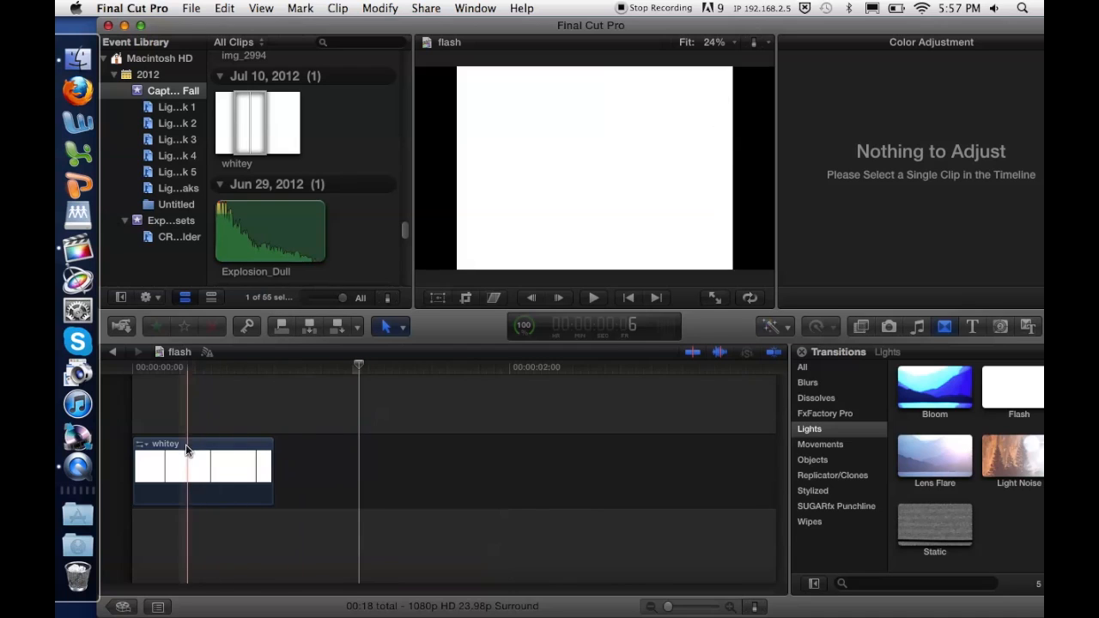
pyautogui.click(202, 468)
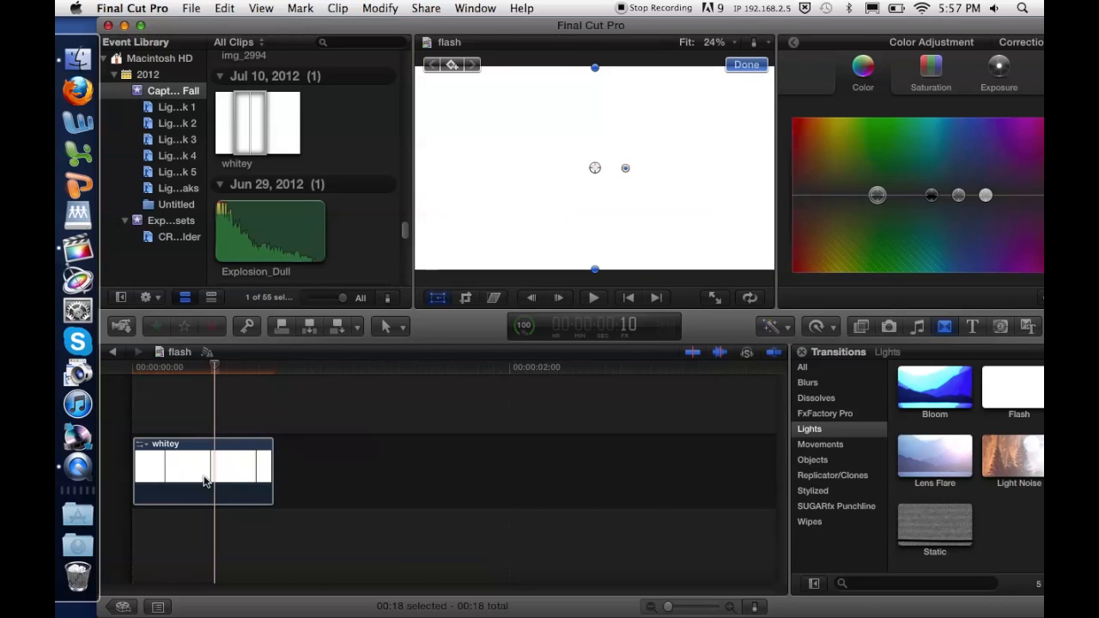
pyautogui.rightClick(204, 479)
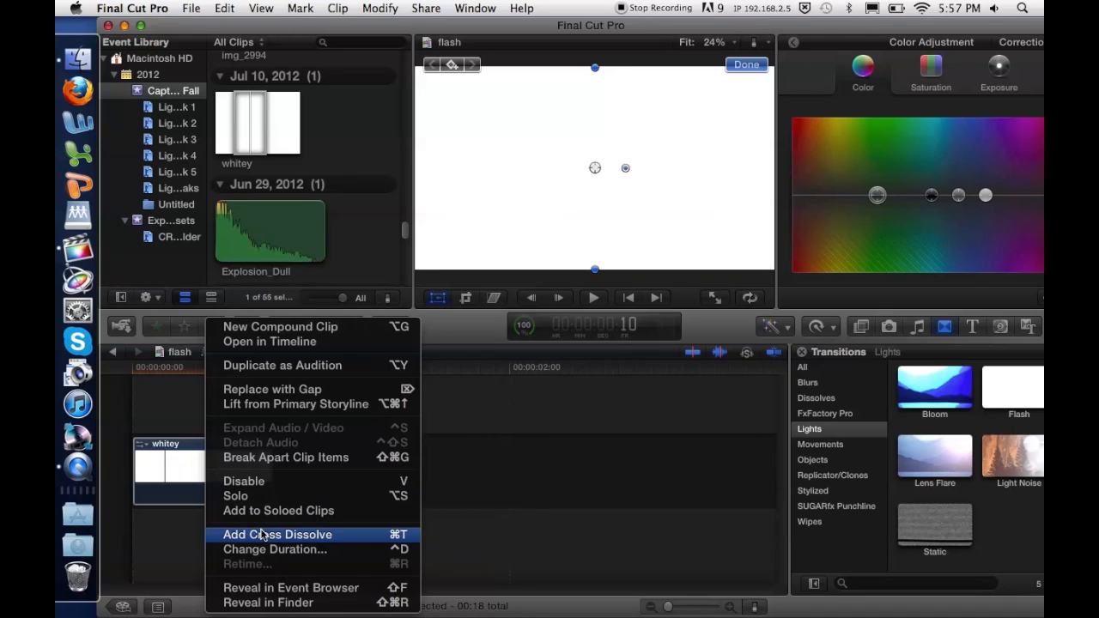
pyautogui.click(277, 534)
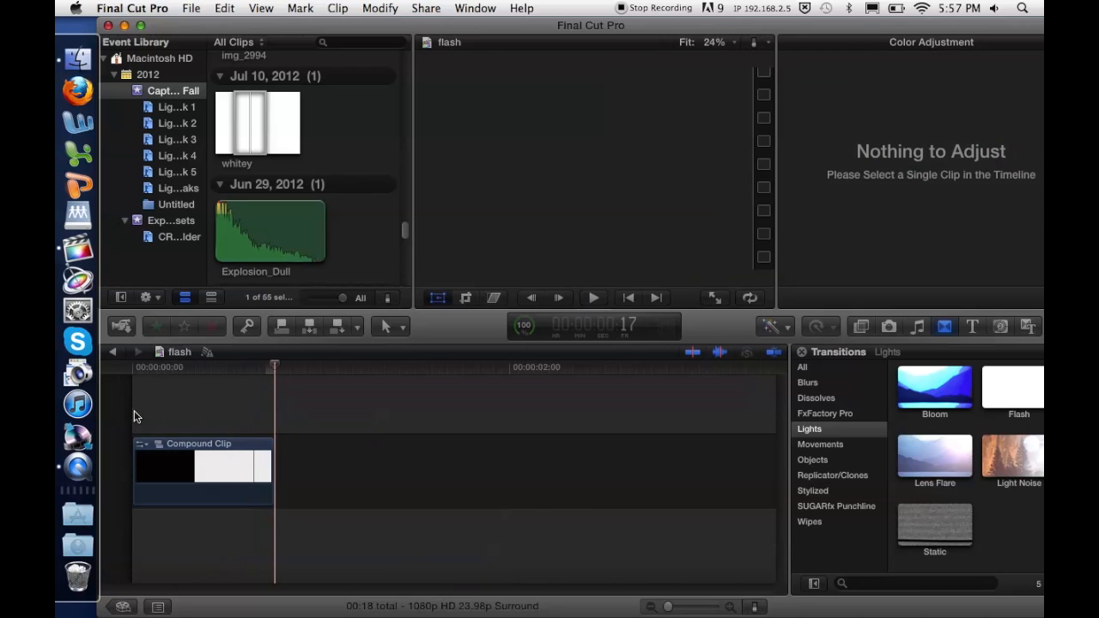
# - Trim the compound clip's end edge so it runs 12 frames
pyautogui.click(388, 326)
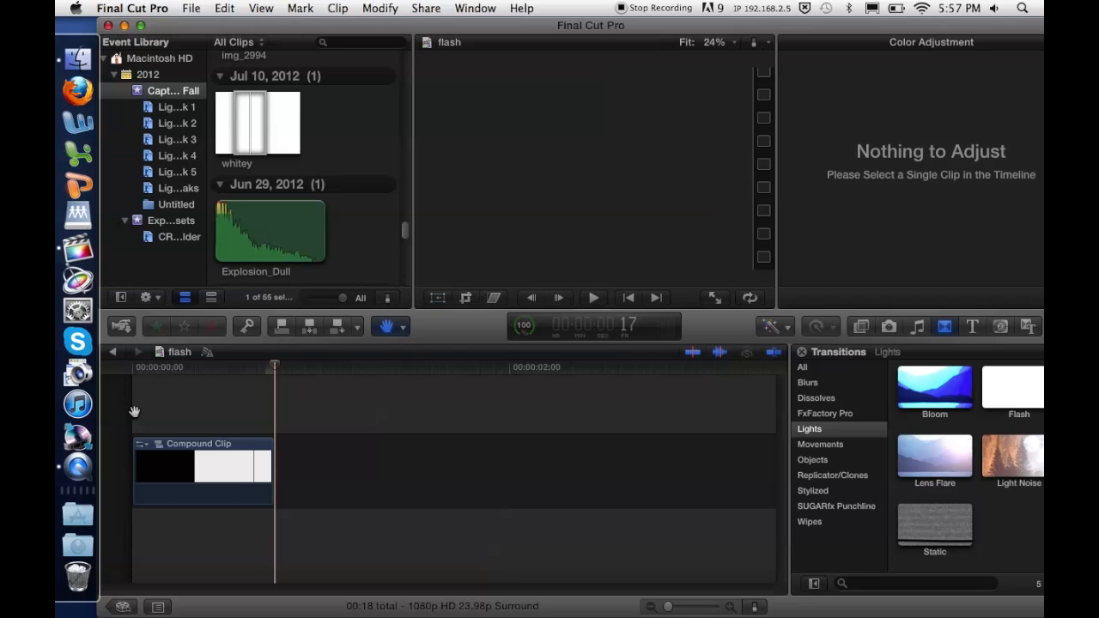
pyautogui.click(159, 468)
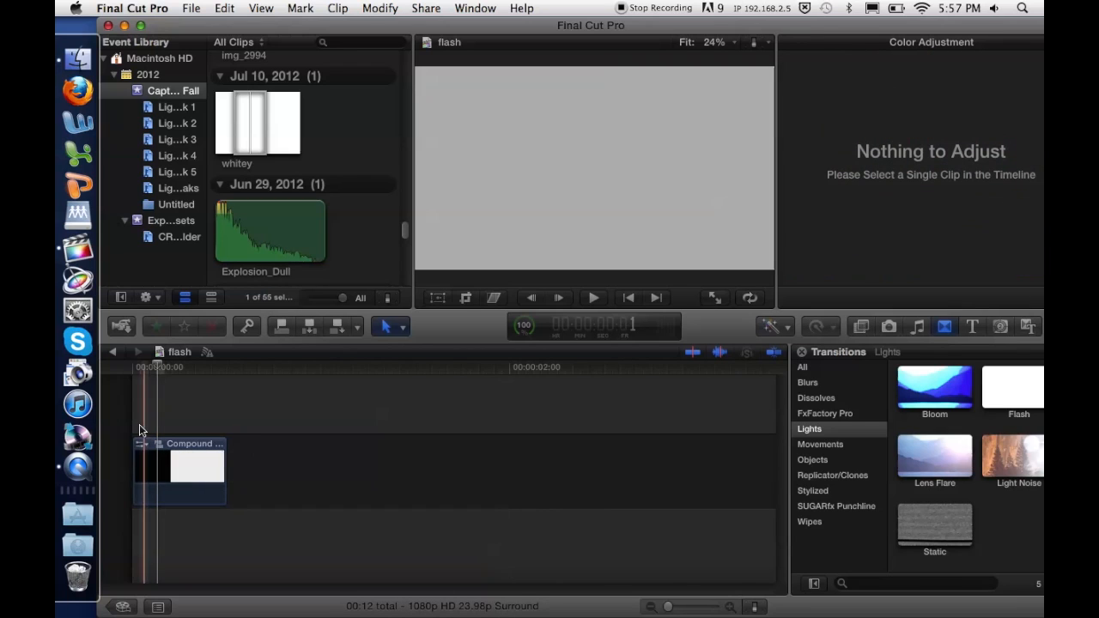
pyautogui.click(227, 366)
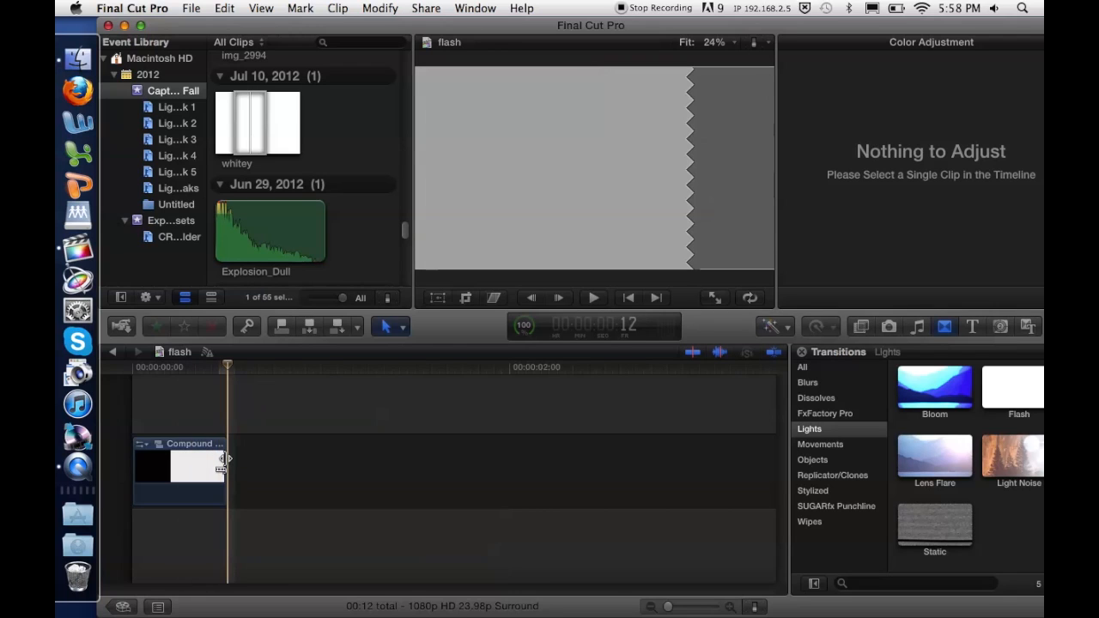
pyautogui.moveTo(228, 464)
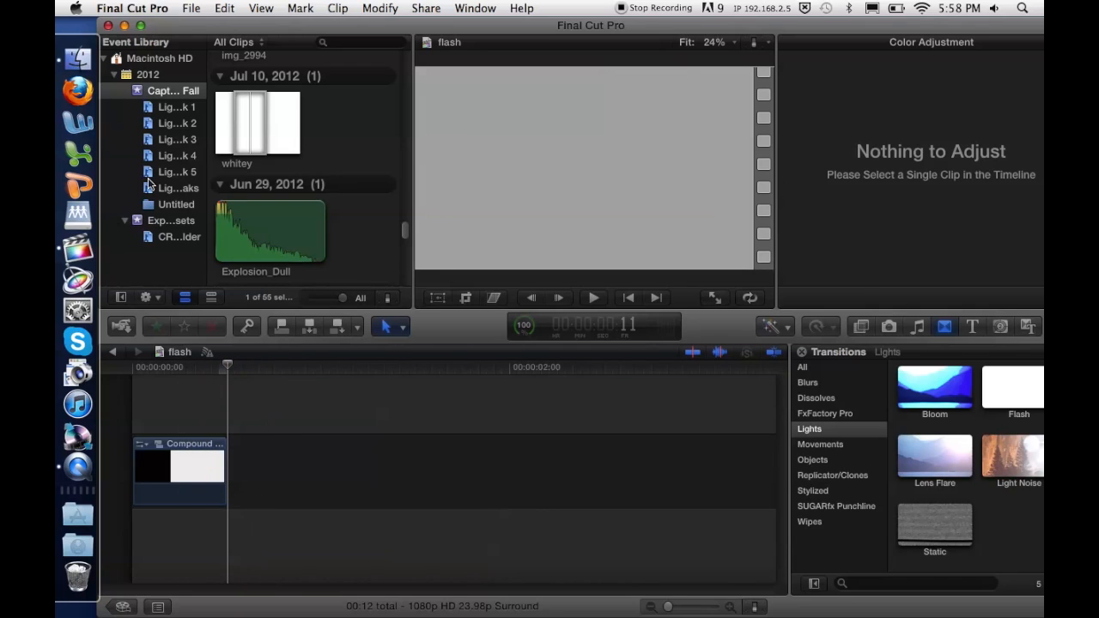
pyautogui.moveTo(618, 7)
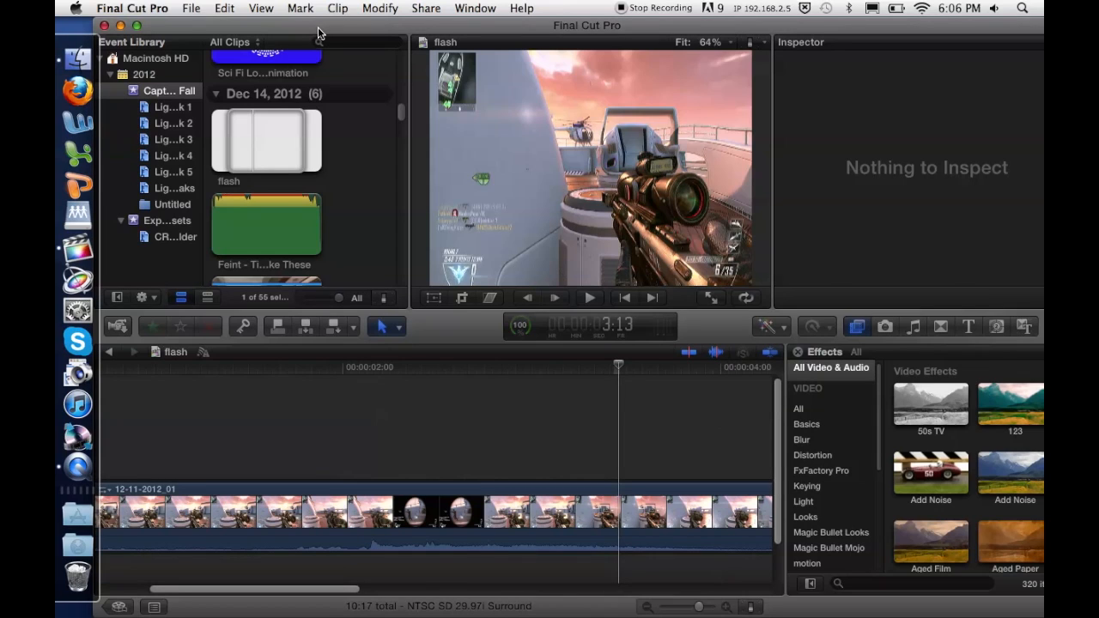
pyautogui.moveTo(262, 135)
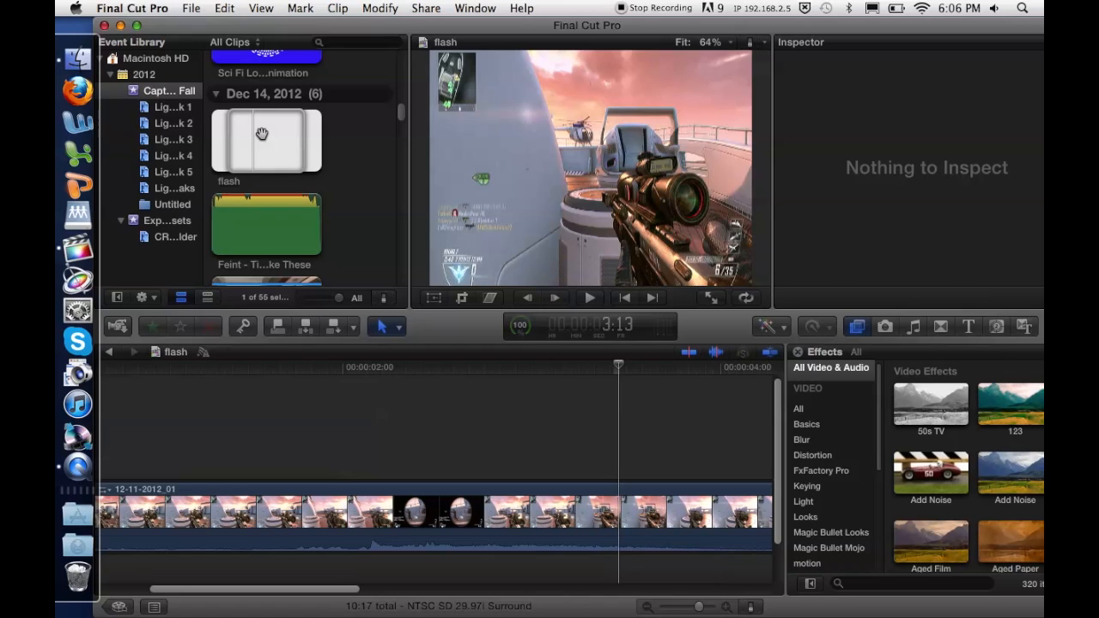
# - Connect the flash clip above the gameplay footage at the playhead and select it
pyautogui.click(265, 140)
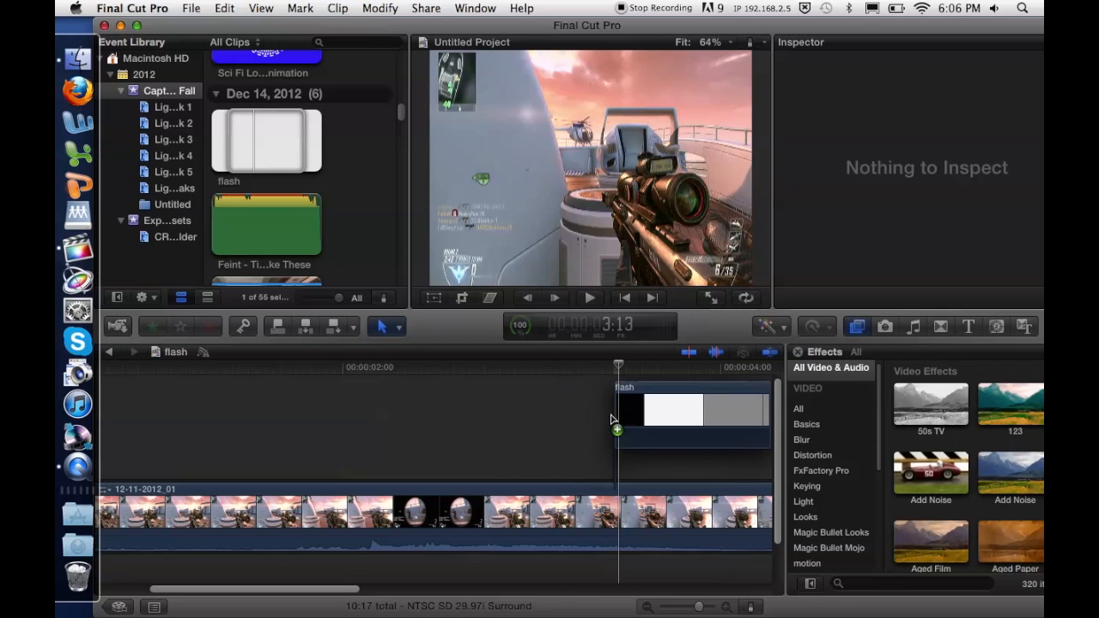
pyautogui.click(670, 434)
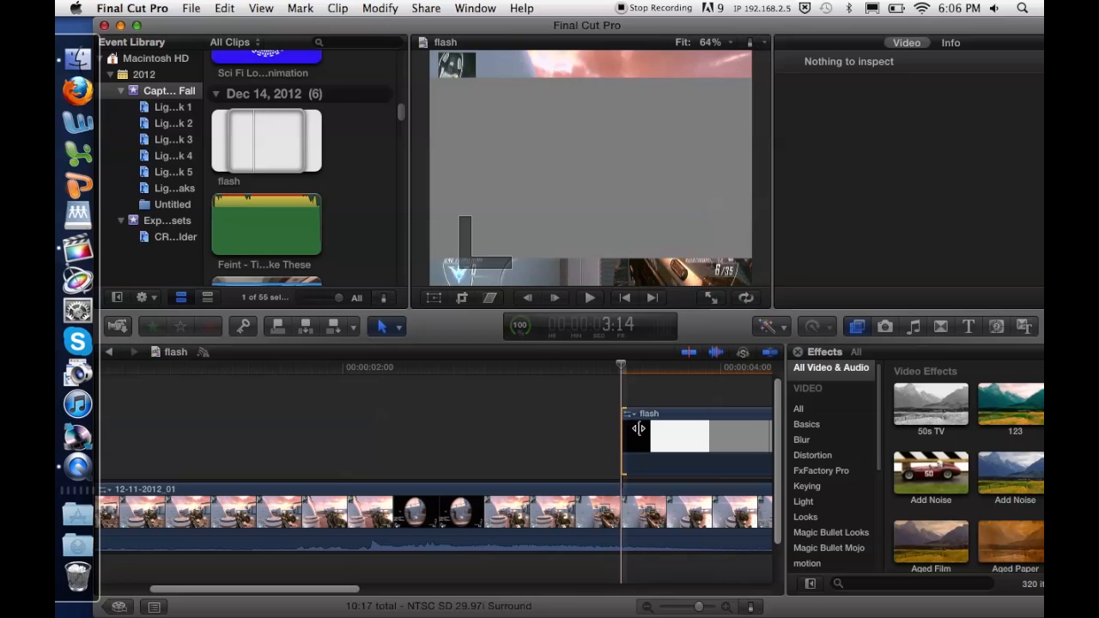
pyautogui.click(695, 413)
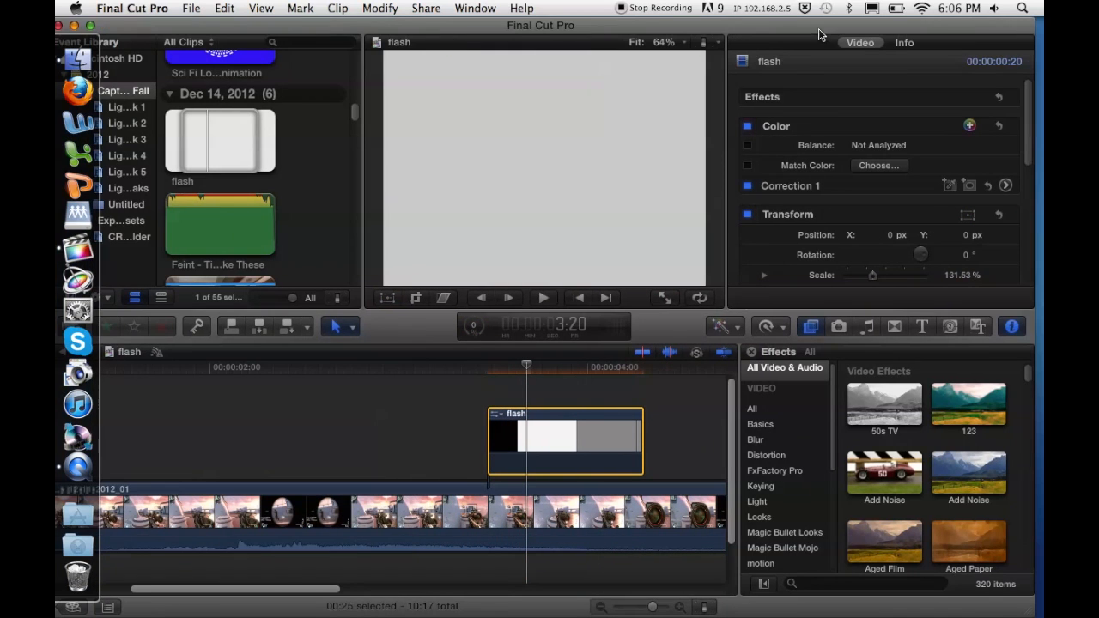
pyautogui.moveTo(1012, 326)
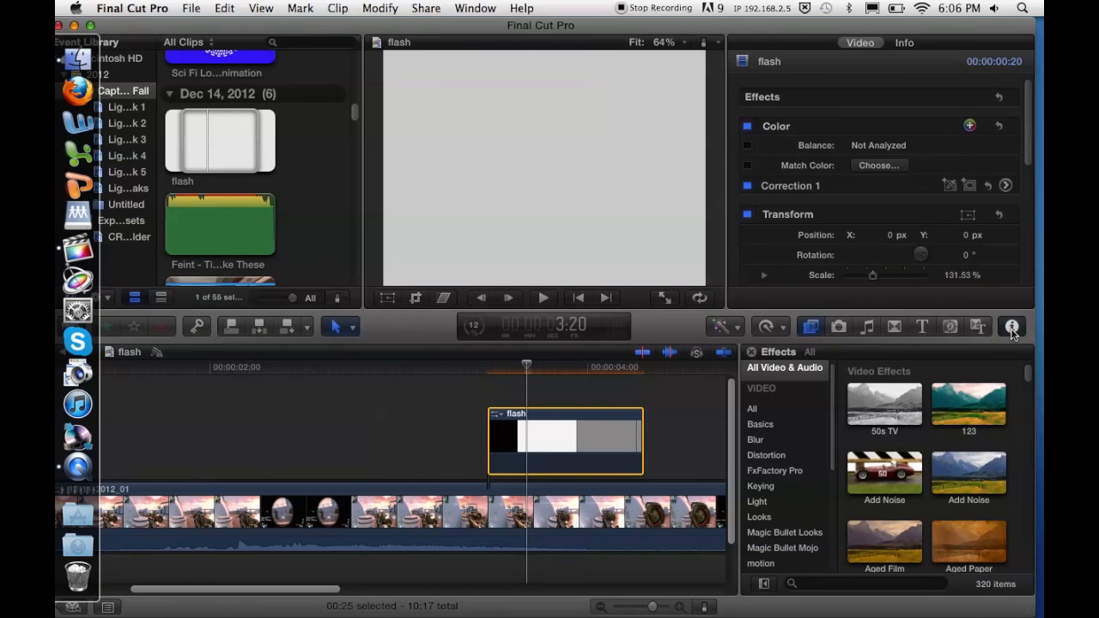
# - Set the flash clip's Compositing Blend Mode to Soft Light in the Video Inspector
pyautogui.scroll(-3)
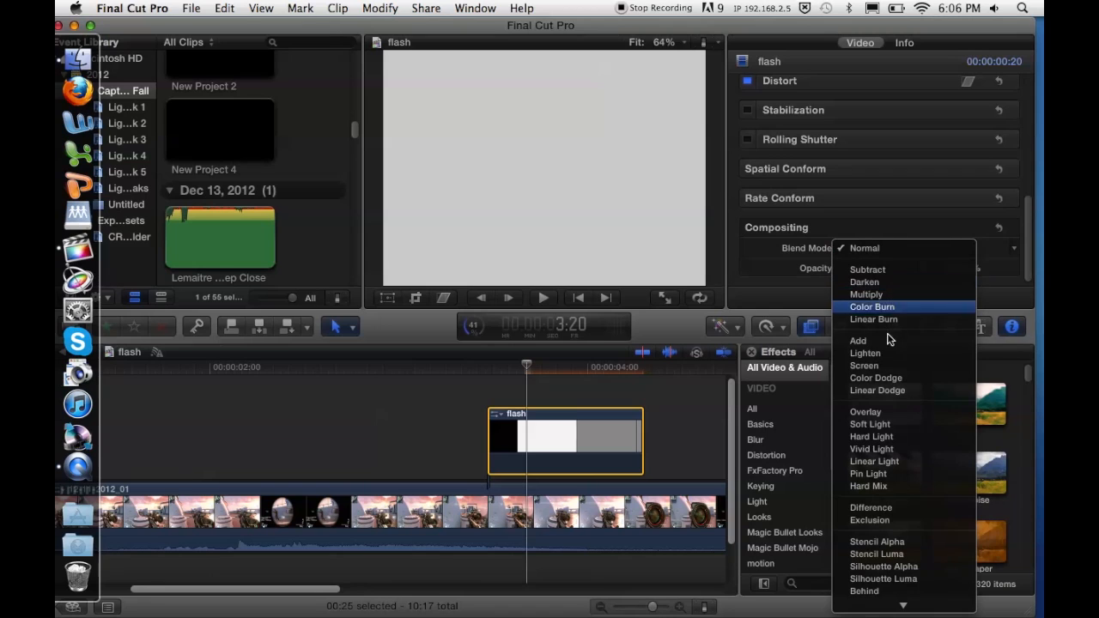
pyautogui.click(870, 424)
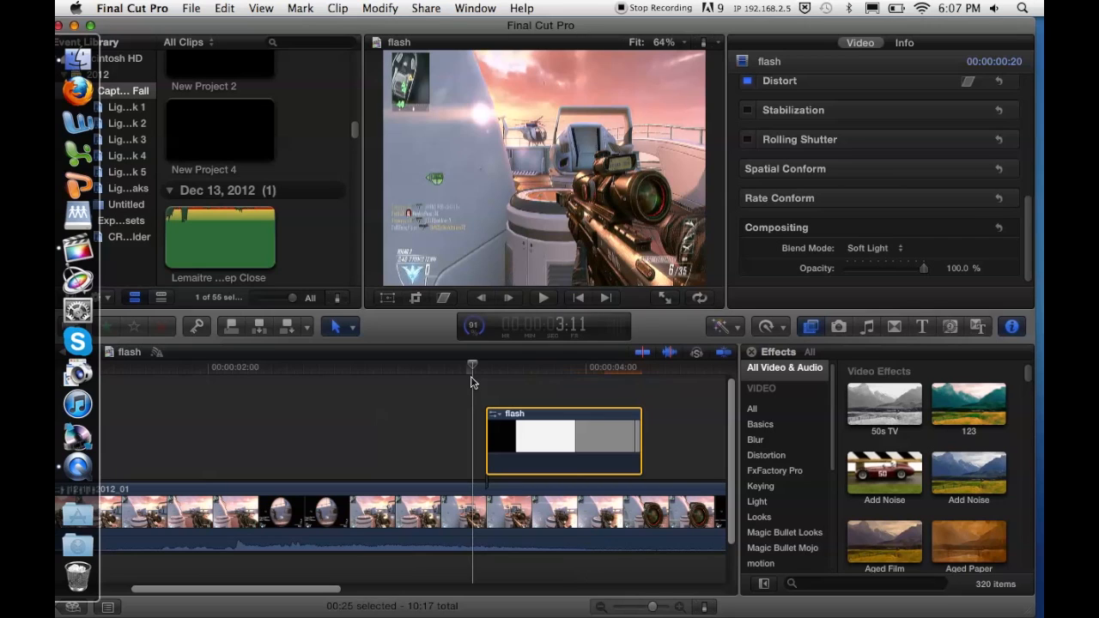
pyautogui.click(543, 297)
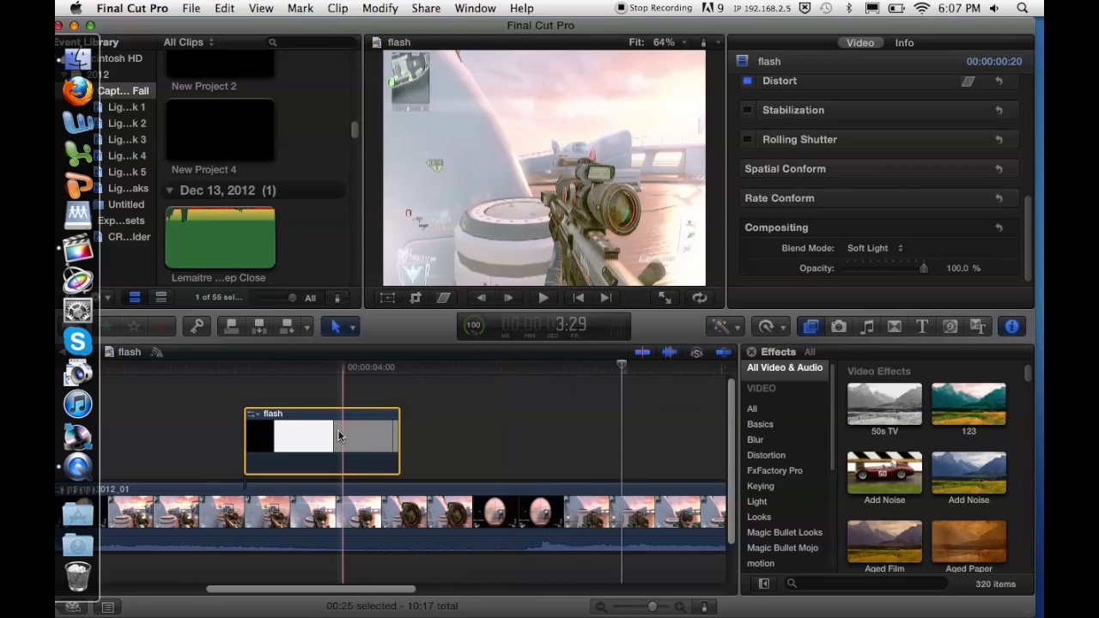
pyautogui.click(543, 297)
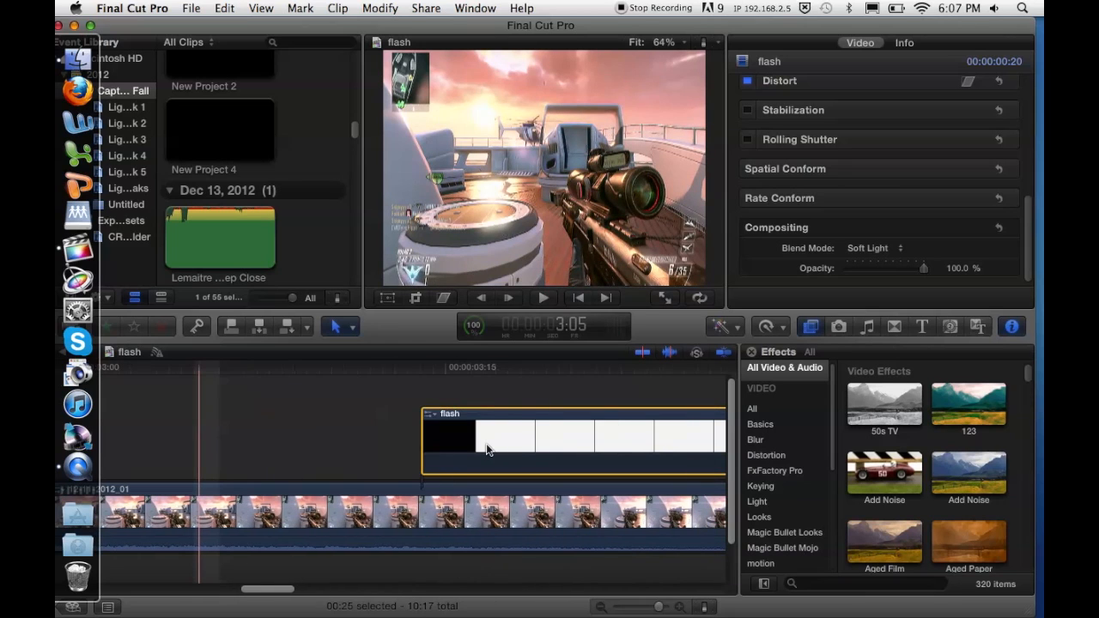
pyautogui.click(543, 297)
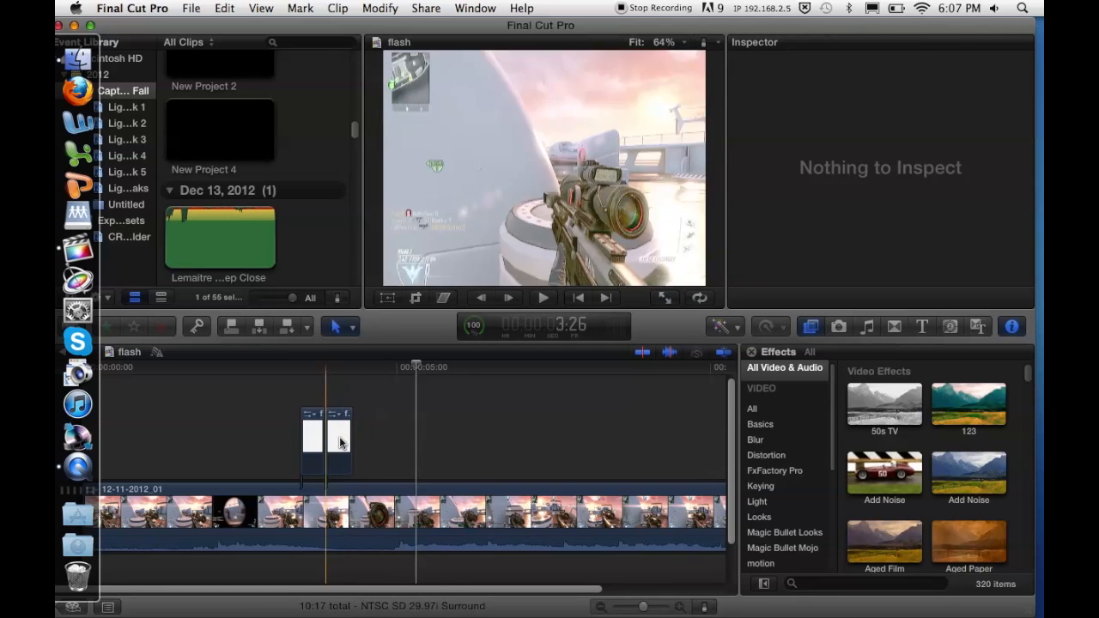
# - Select the second flash clip piece and slow it to about 46% speed
pyautogui.click(335, 442)
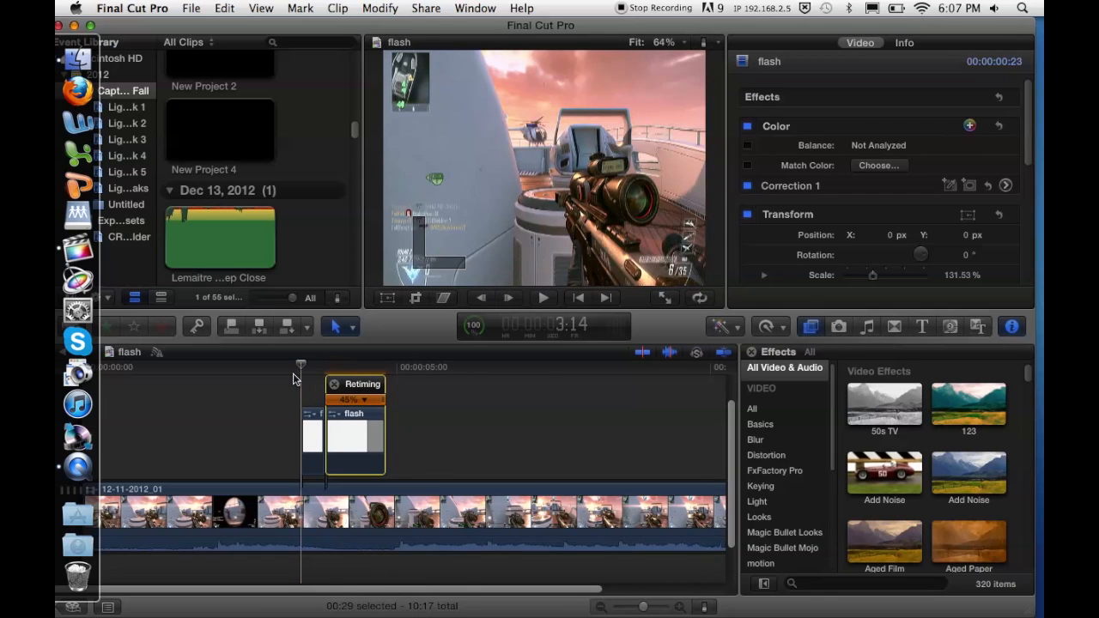
pyautogui.click(542, 298)
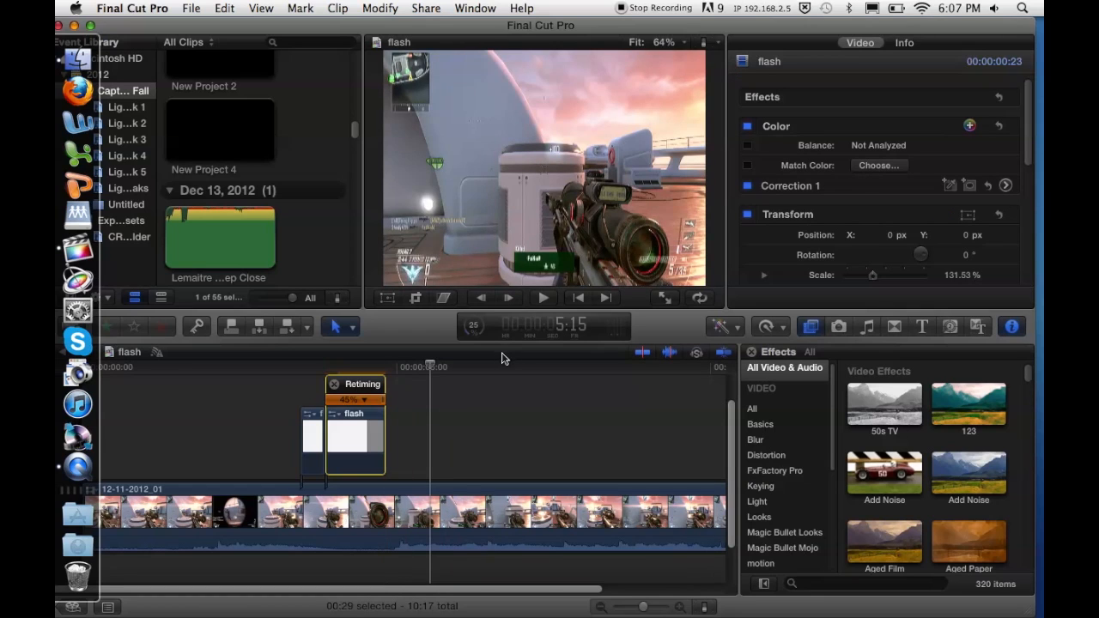
pyautogui.click(474, 378)
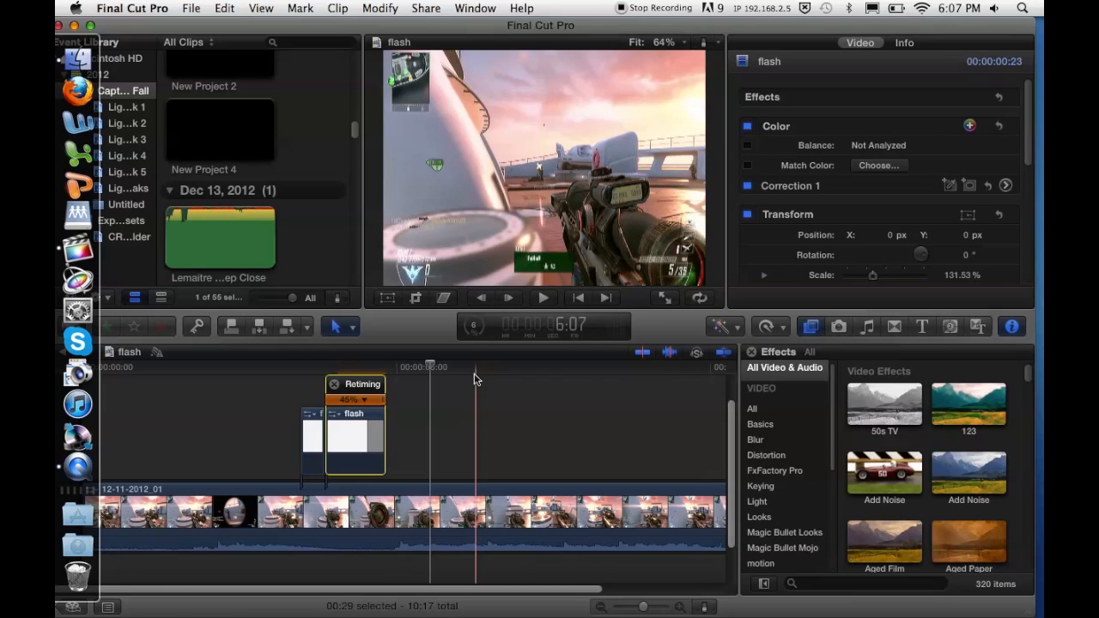